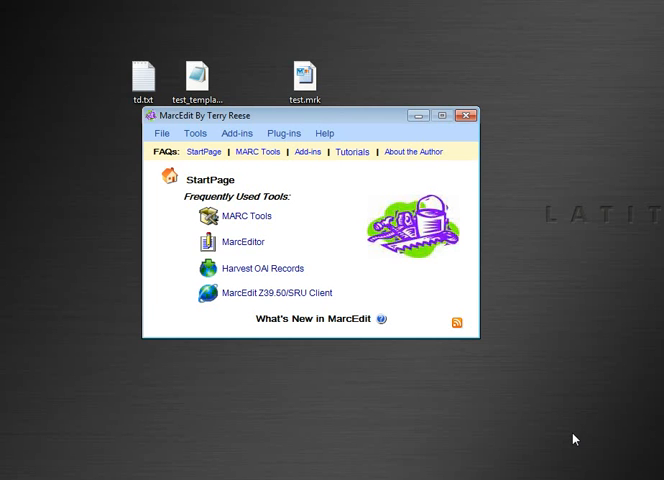
pyautogui.moveTo(547, 419)
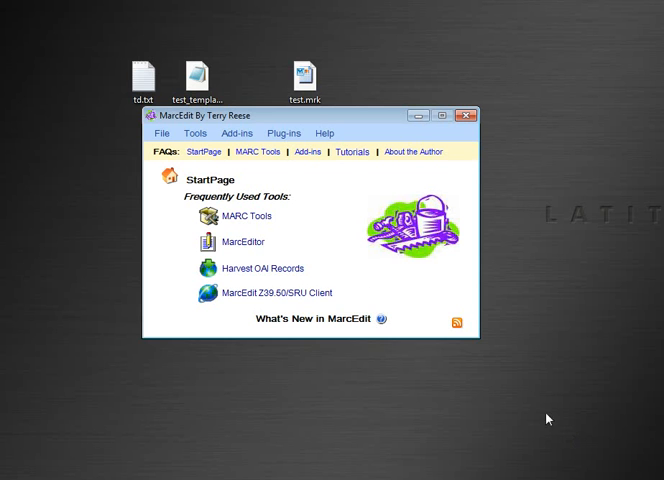
pyautogui.moveTo(240, 242)
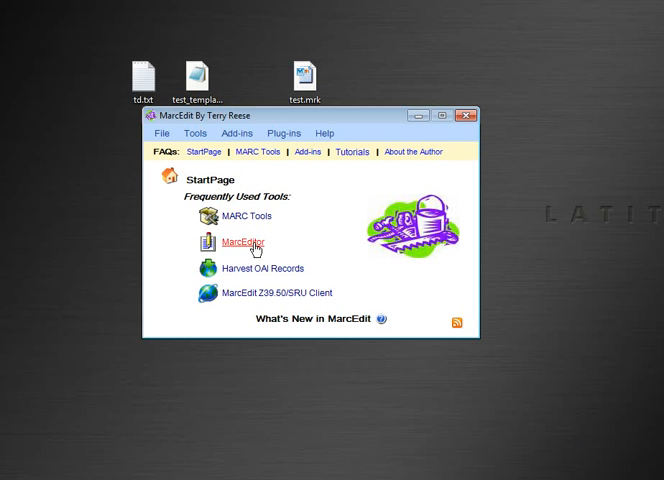
# Step: Open the MarcEditor from the StartPage with test.mrk loaded
pyautogui.click(237, 243)
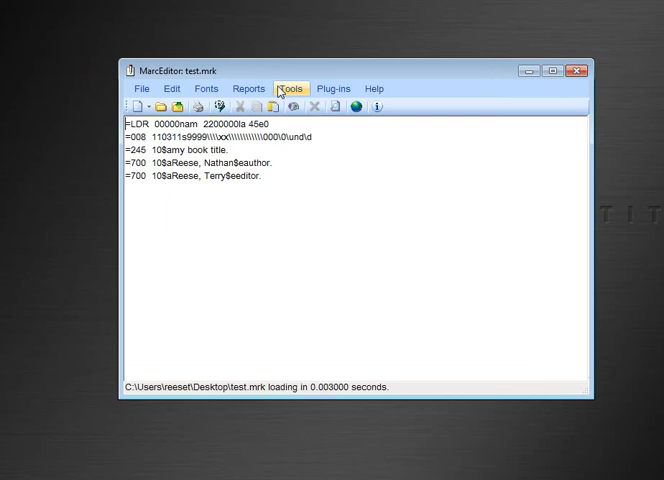
# Step: Open Edit Indicators and target field 700 with indicator pattern *0
pyautogui.click(289, 88)
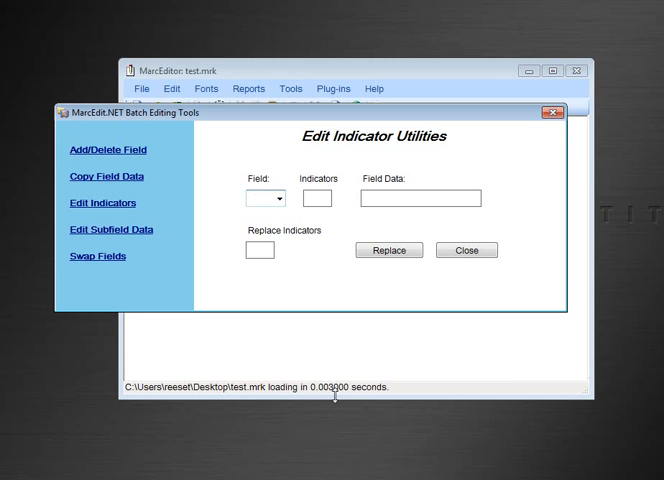
pyautogui.moveTo(389, 308)
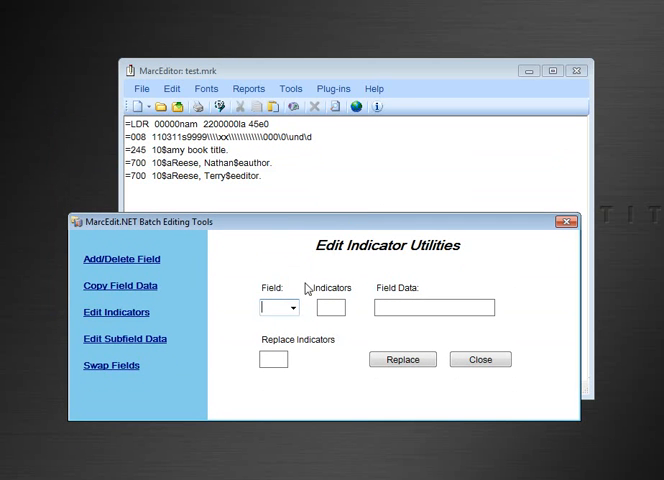
pyautogui.write('7')
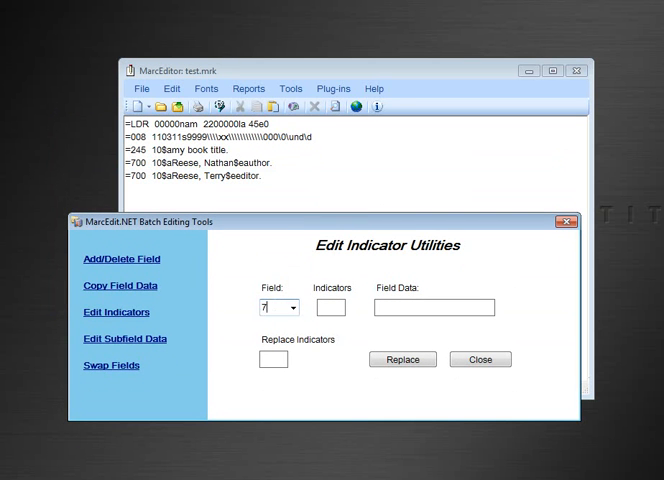
pyautogui.write('00')
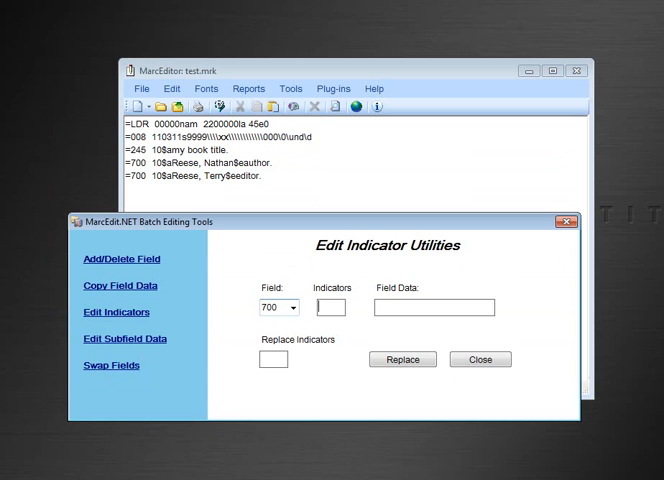
pyautogui.write('1')
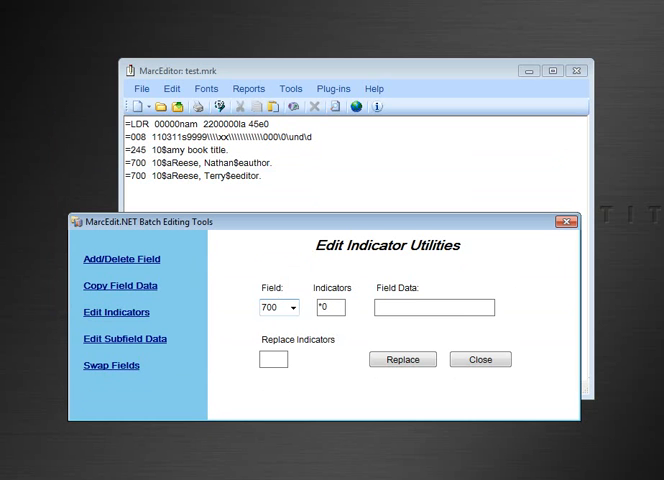
# Step: Match 700 fields containing 'Nathan', set replacement indicators to 2*, and apply
pyautogui.click(433, 307)
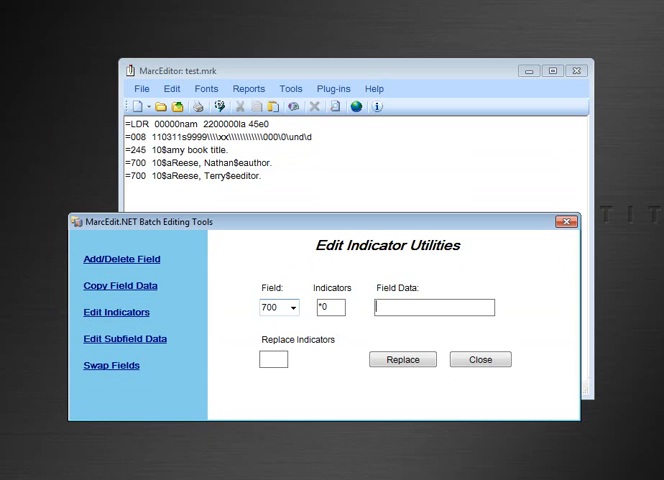
pyautogui.write('Nather')
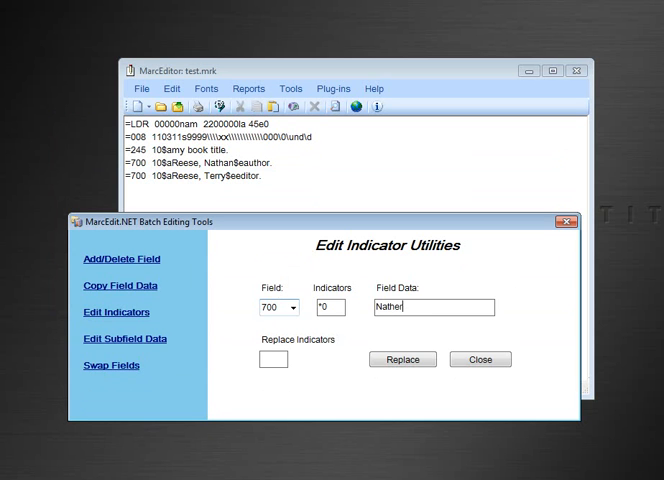
pyautogui.write('Nathan')
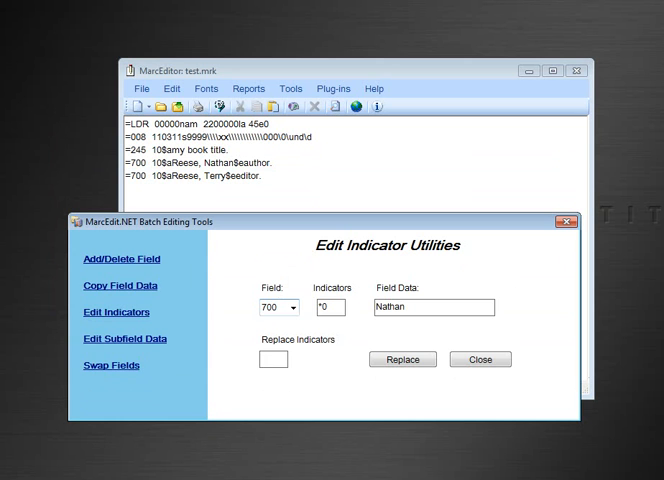
pyautogui.write('2*')
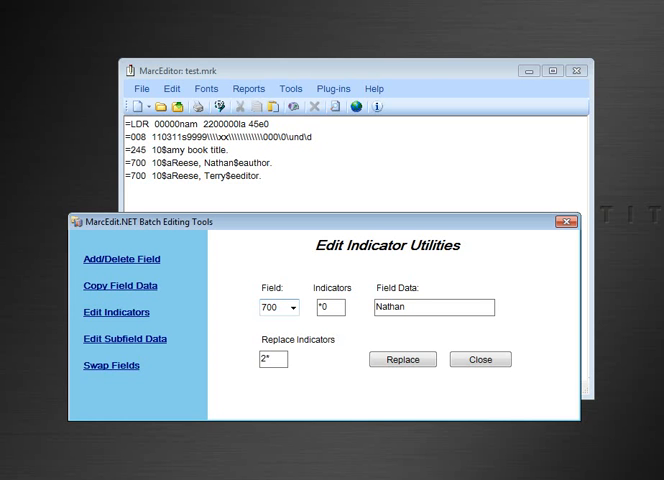
pyautogui.click(402, 359)
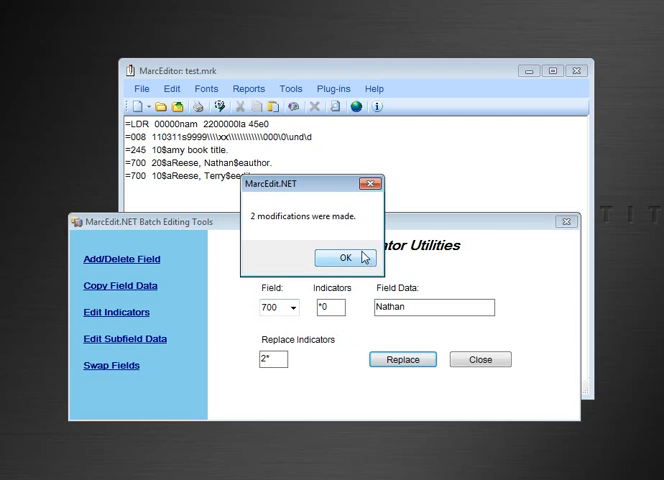
# Step: Dismiss the modifications message, check the Nathan 700 line, and close the utility
pyautogui.click(349, 257)
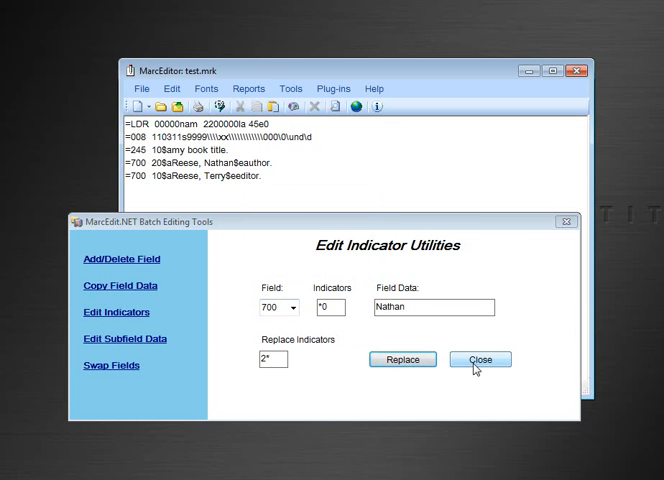
pyautogui.click(402, 359)
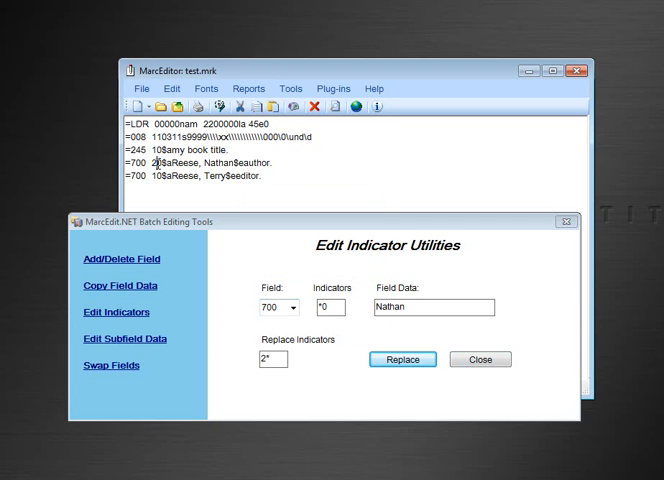
pyautogui.click(402, 359)
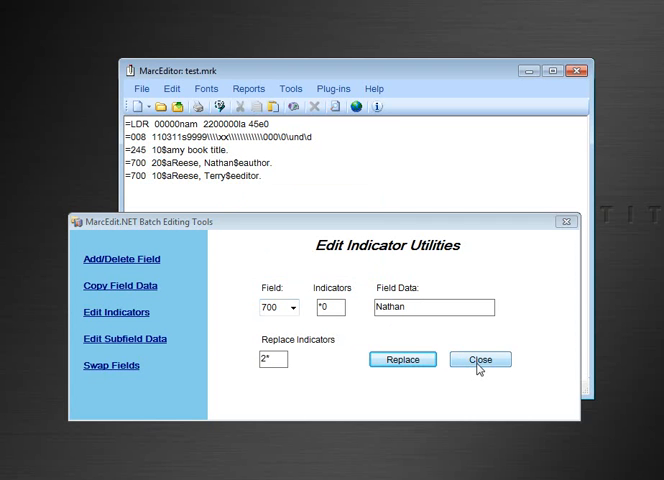